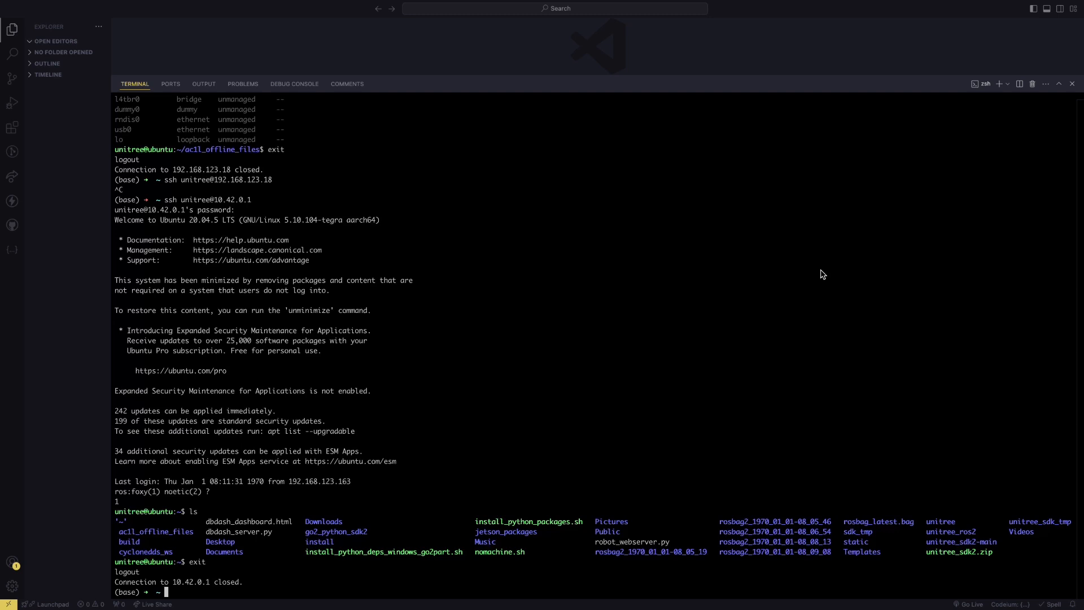
mouse_move(646, 158)
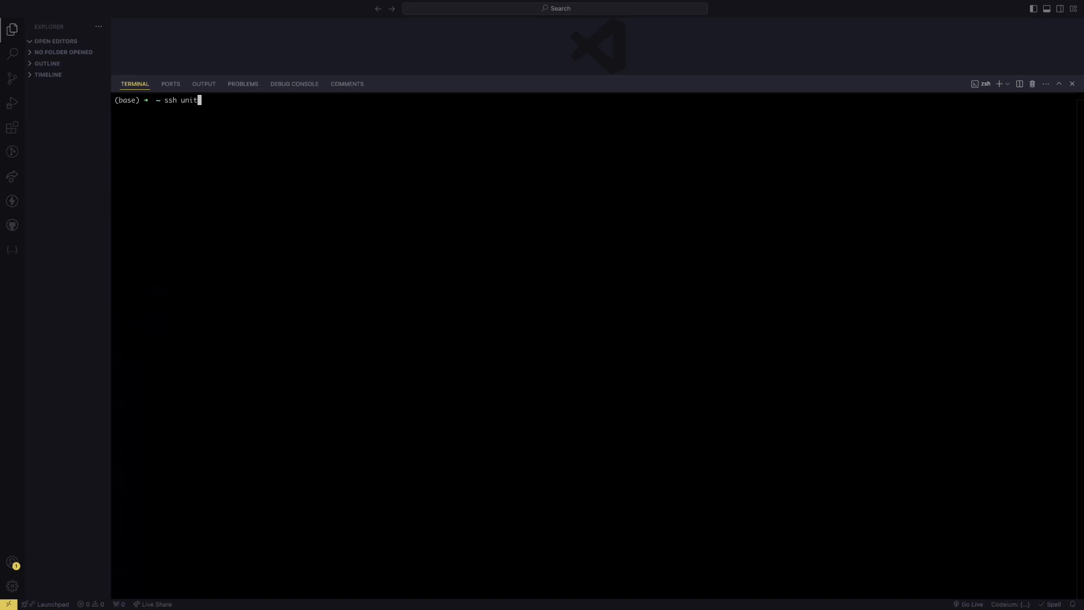
text(ree@912)
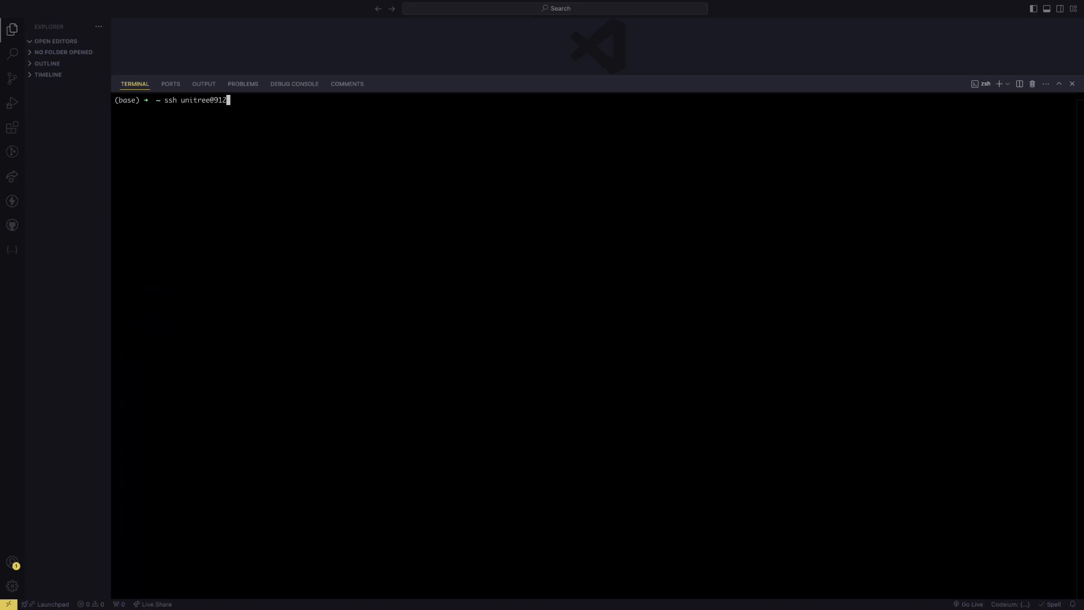
text(2.168.123.18)
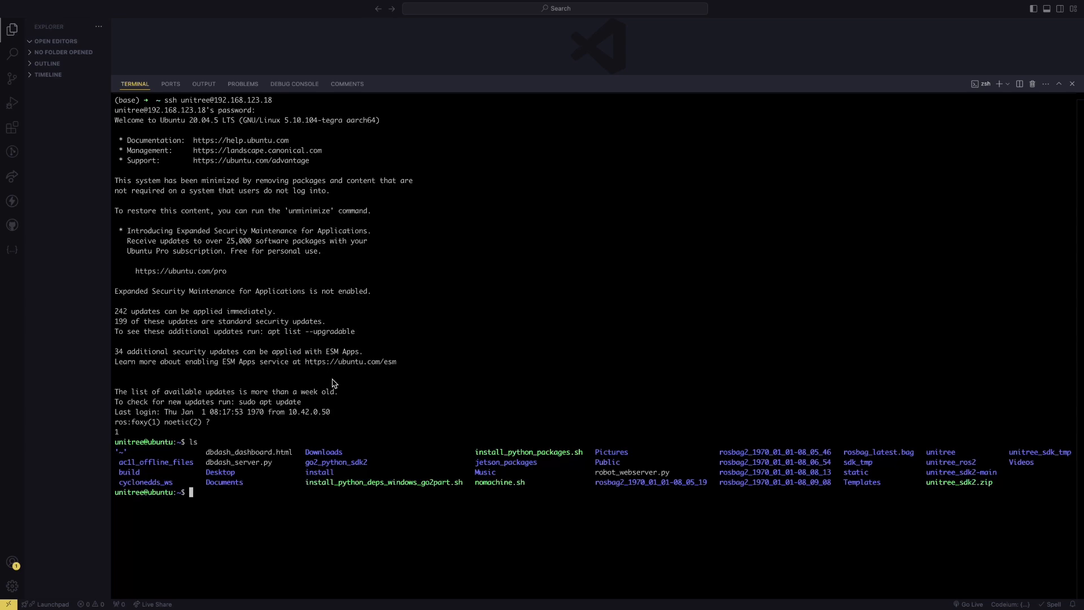
mouse_move(411, 409)
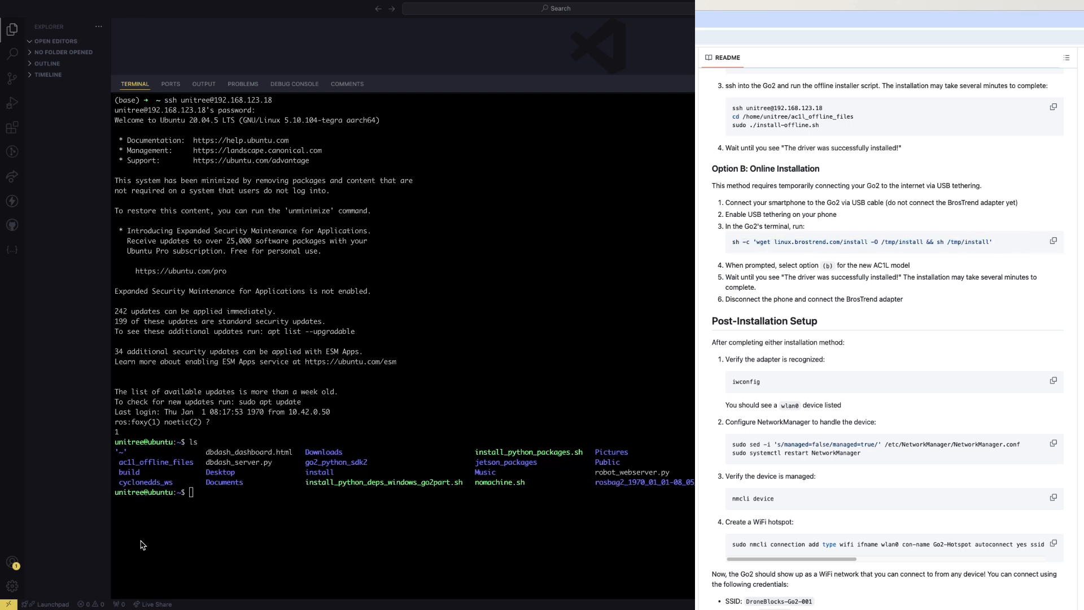
Paste the wget BrosTrend online installer command into the robot's terminal.
right_click(191, 492)
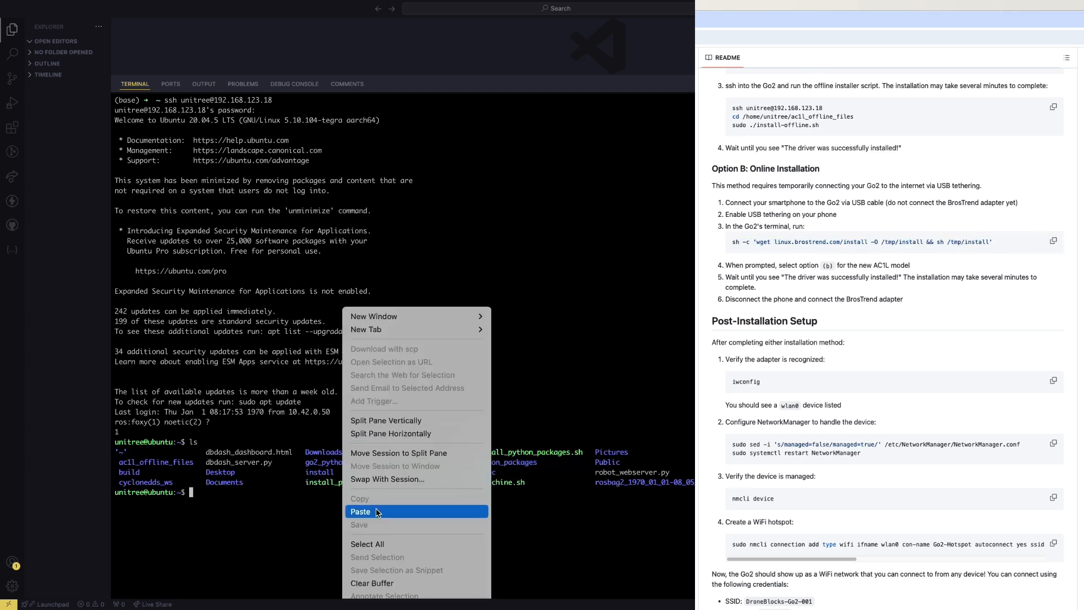
click(360, 512)
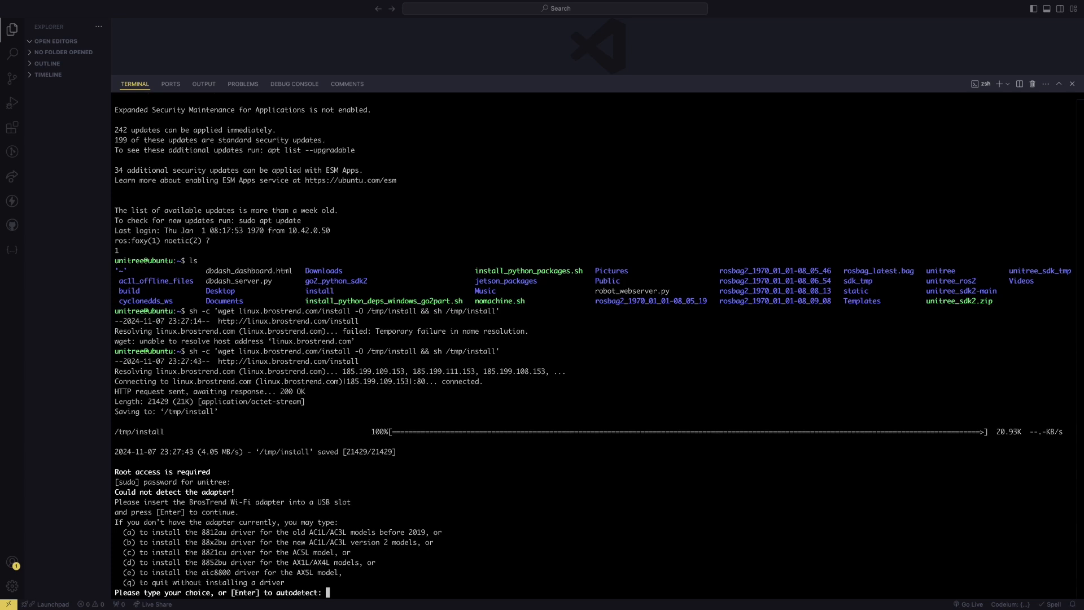
Choose option b, the 88x2bu driver for the AC1L model.
text(b)
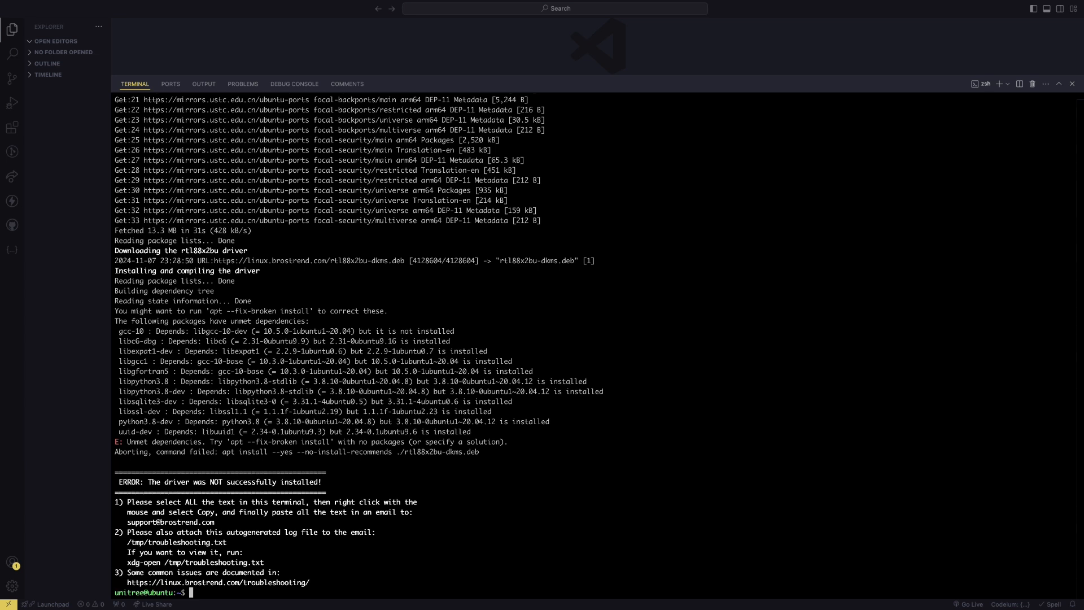
text(apt --)
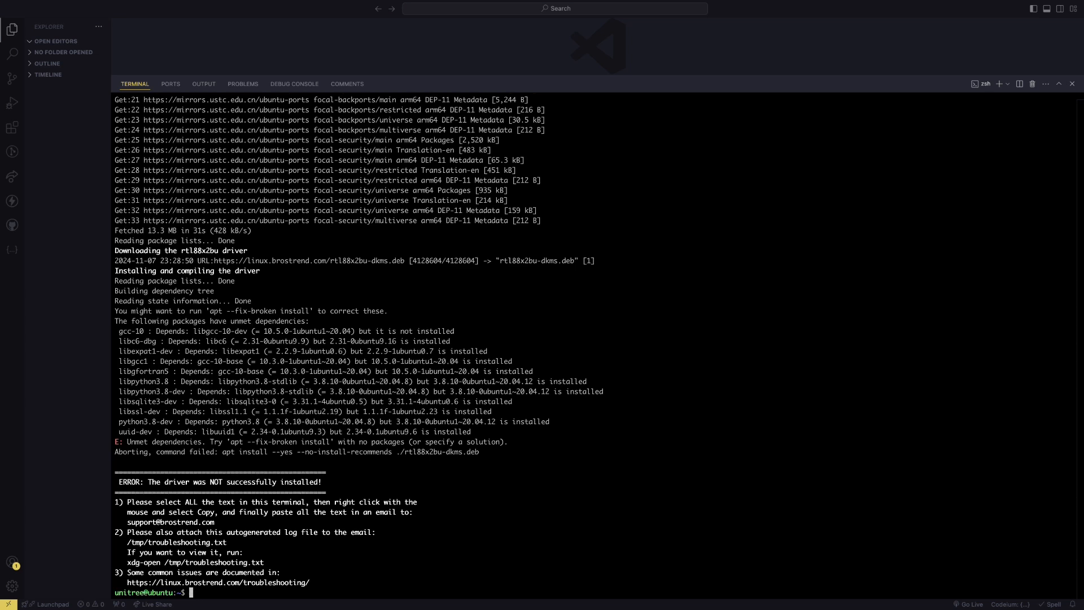
text(sudo a)
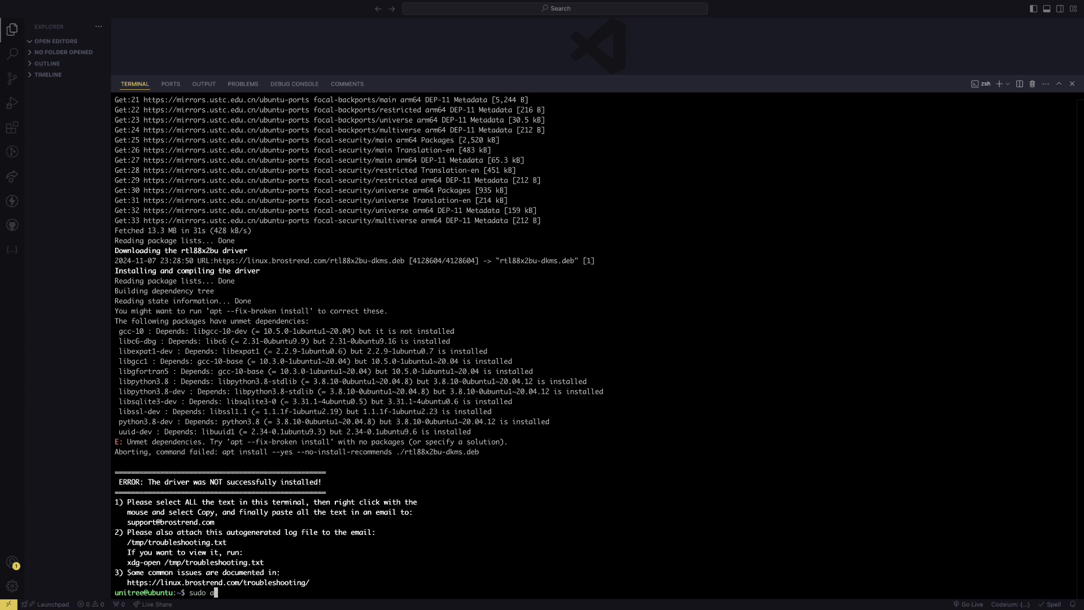
Run sudo apt --fix-broken install, correcting the mistyped broken-install option.
text(pt --fix-)
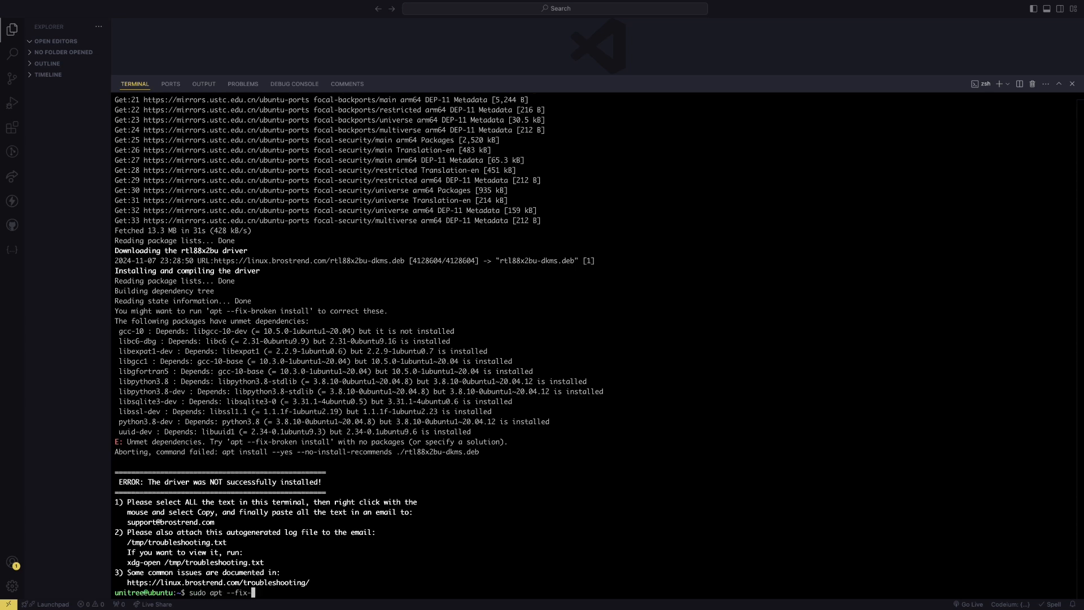
text(broken-install)
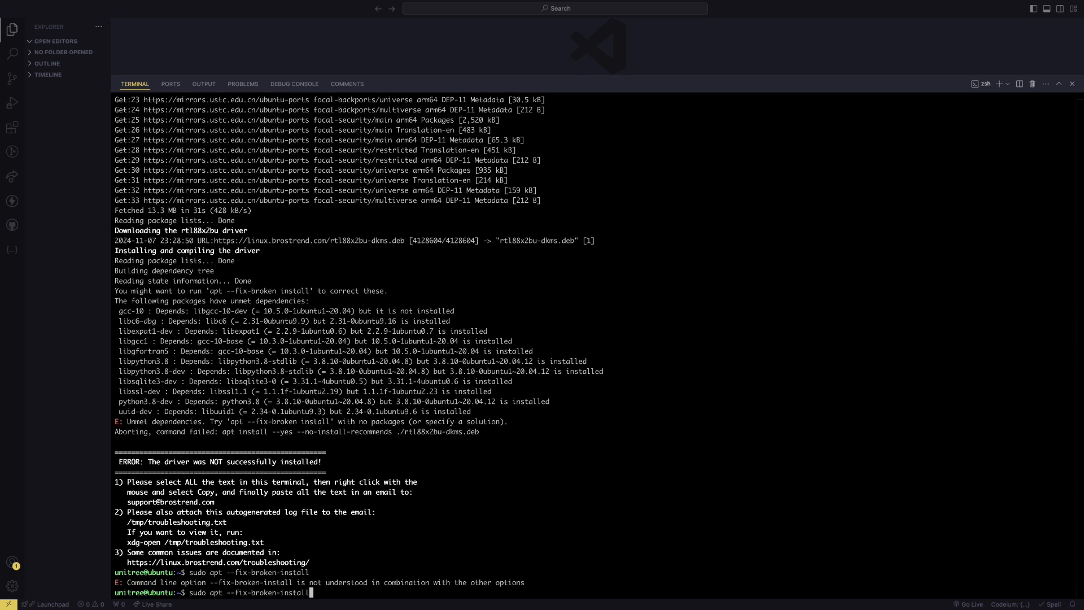
key(BackSpace)
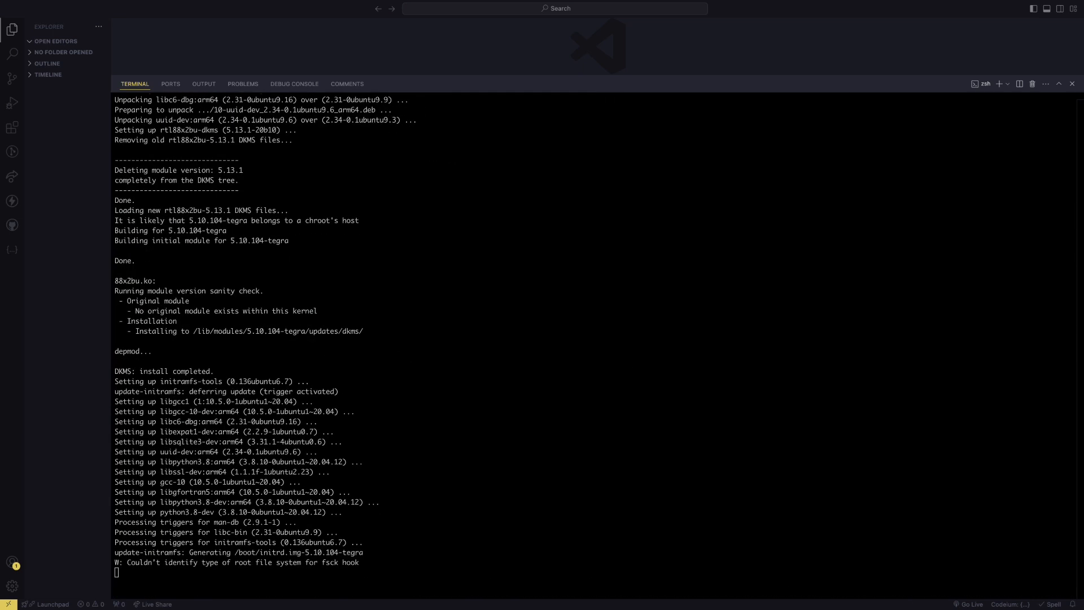
text(sudo apt --fix-broken install)
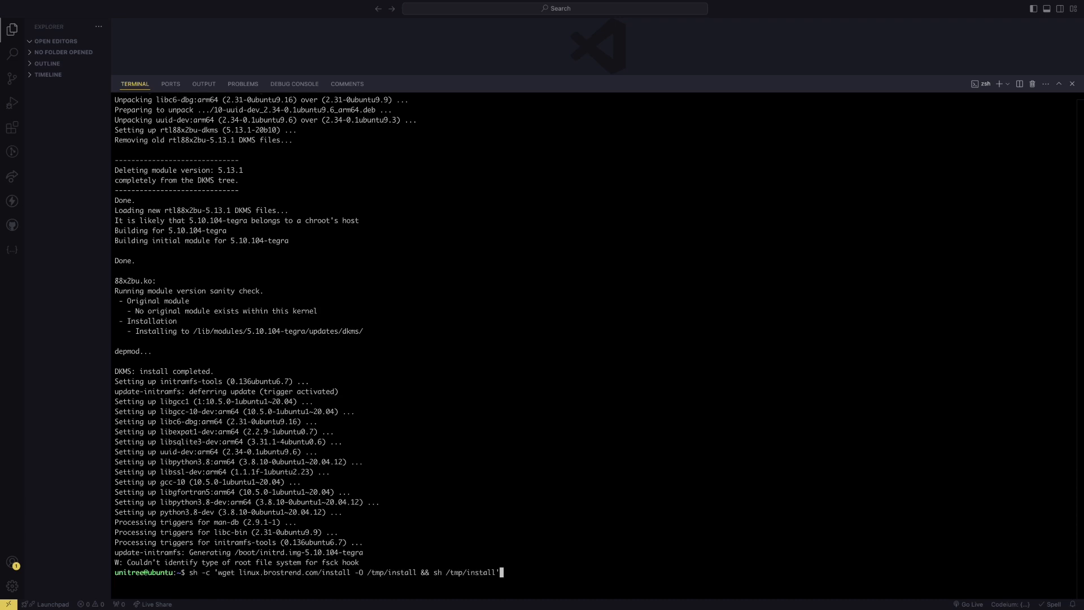
Choose option b again and scroll to confirm the driver installed successfully.
text(b)
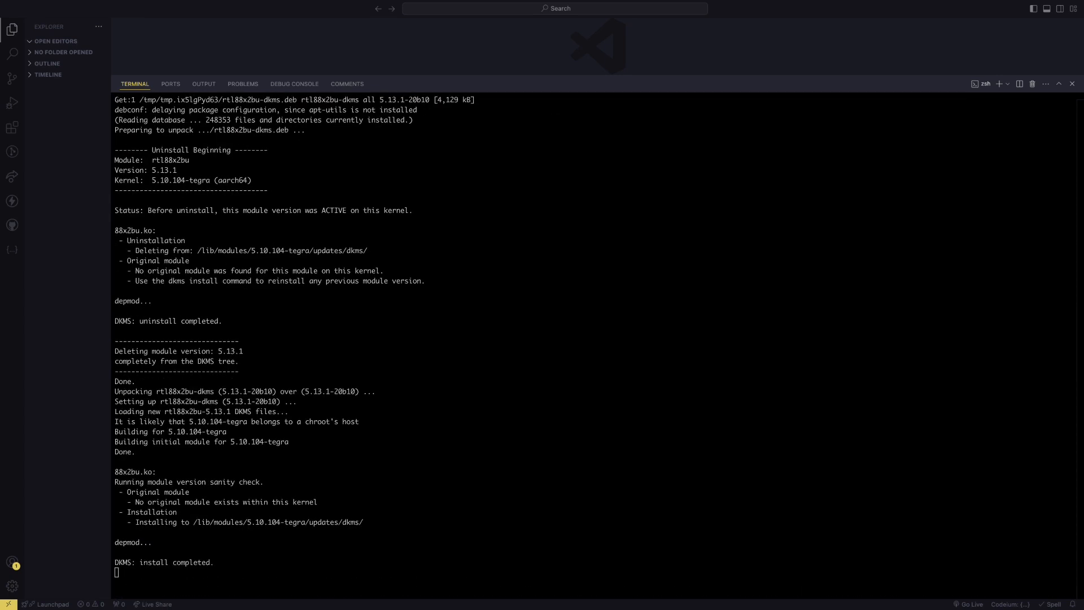
scroll(down, 3)
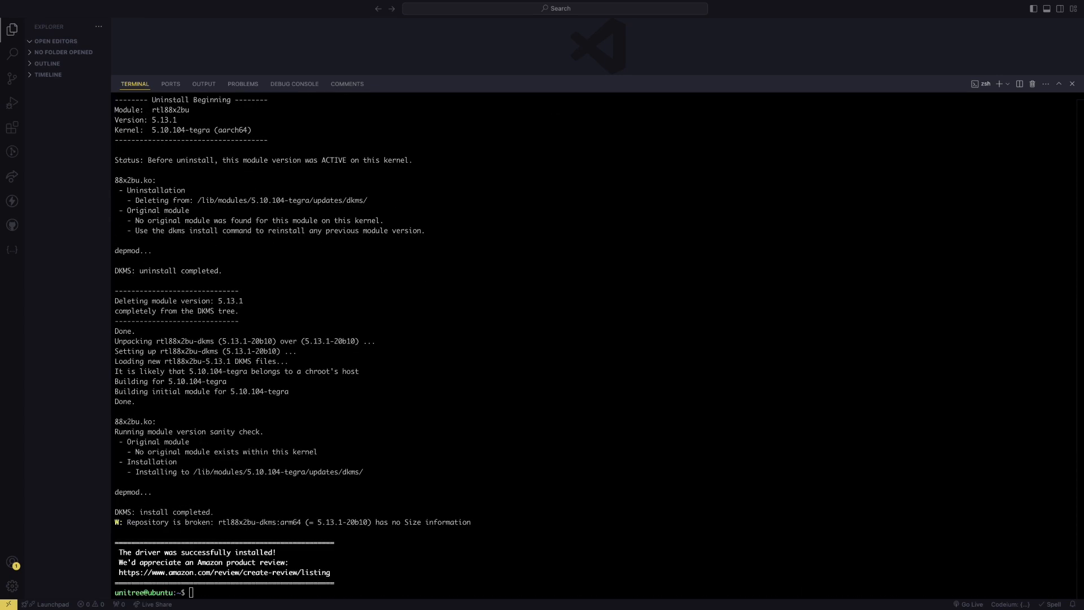